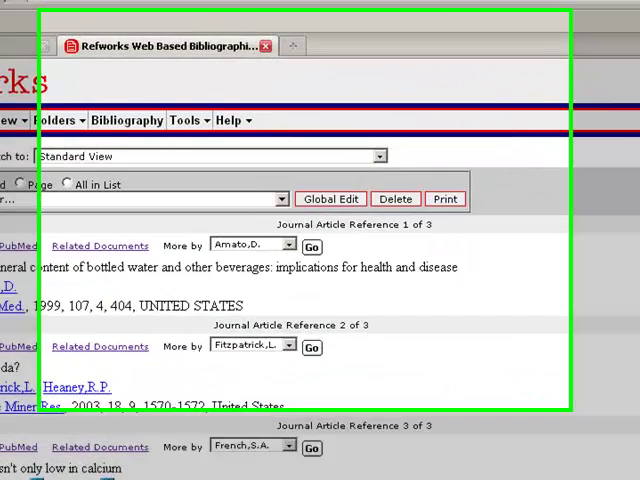
# - From the RefWorks Tools menu, reach the Write-N-Cite download page for the Windows installer
pyautogui.click(184, 120)
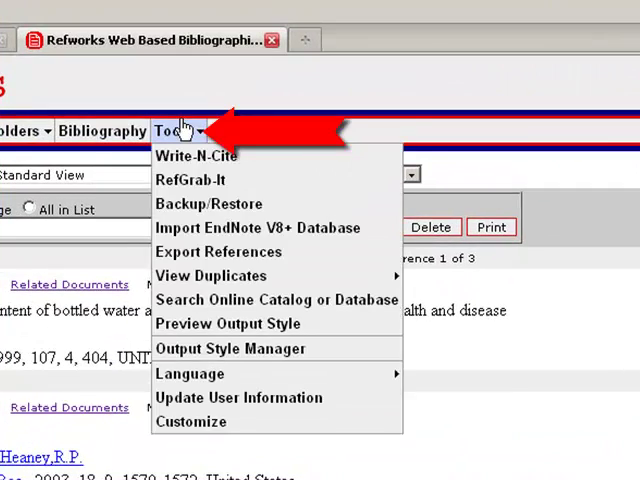
pyautogui.moveTo(210, 156)
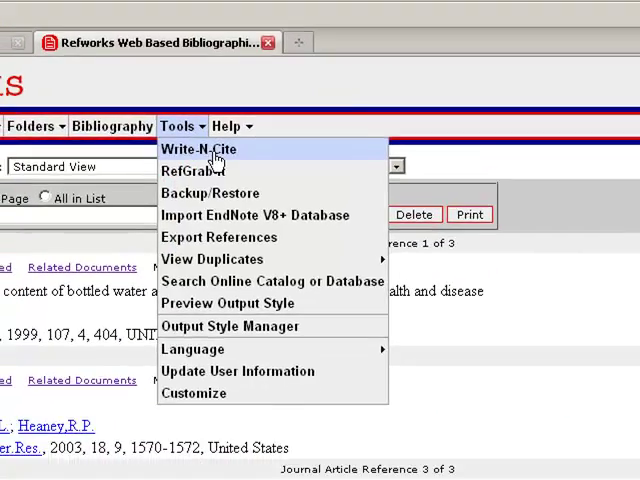
pyautogui.click(196, 148)
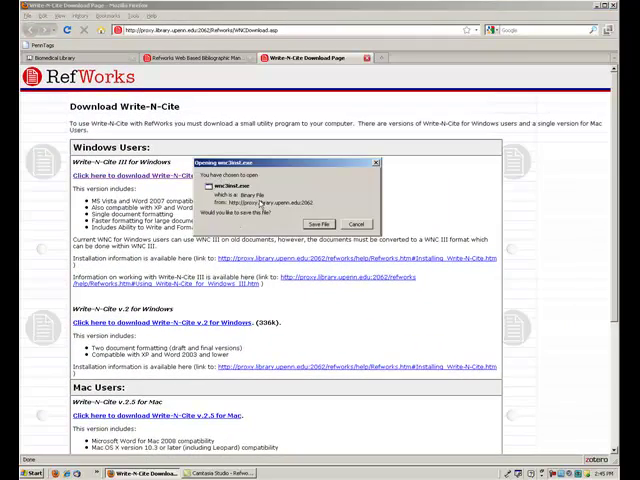
# - Bring the Soda Paper draft to the front in Word from the taskbar
pyautogui.click(318, 224)
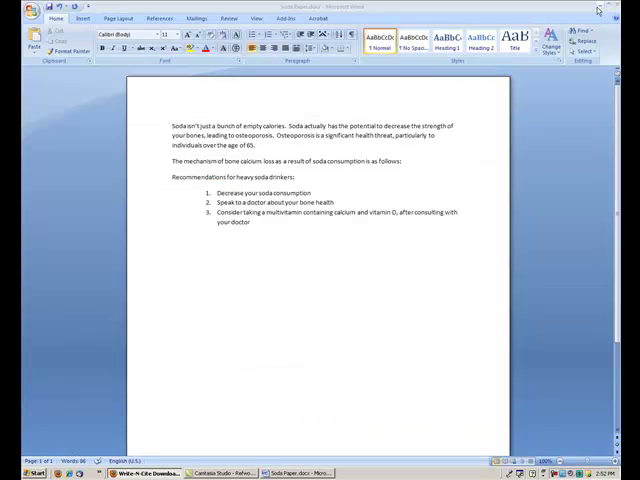
pyautogui.moveTo(564, 90)
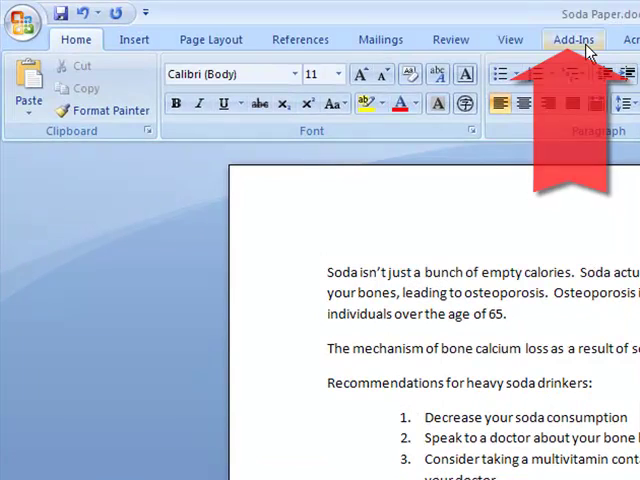
# - Launch Write-N-Cite from Word's Add-Ins tab so the RefWorks login appears
pyautogui.click(576, 38)
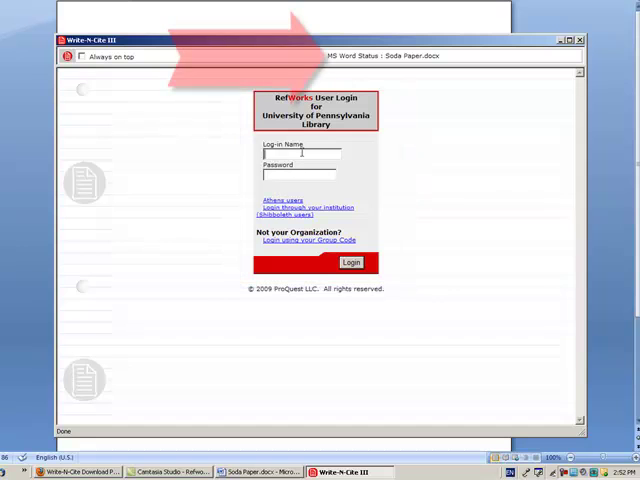
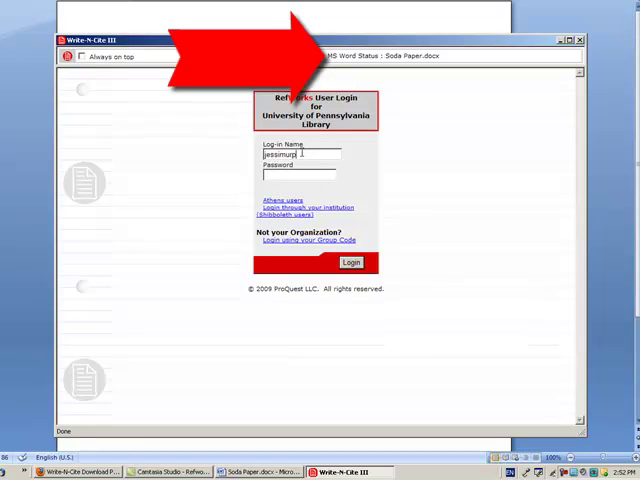
pyautogui.write('password')
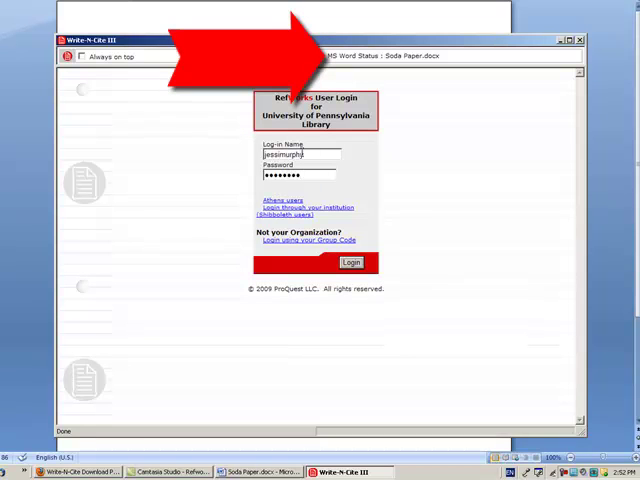
pyautogui.click(350, 262)
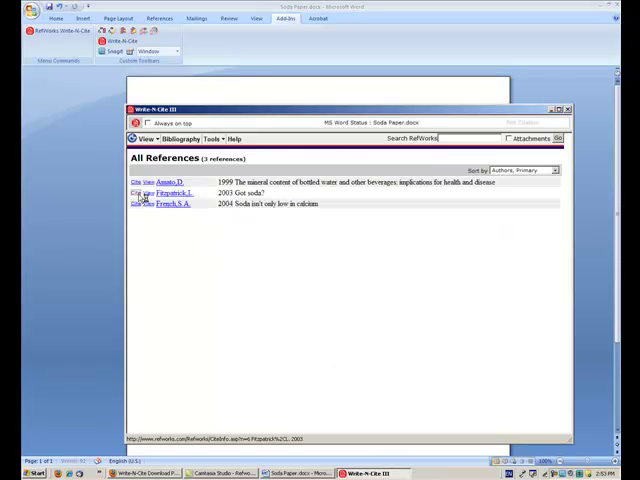
# - Save the soda paper carrying author-year citation placeholders from the three references
pyautogui.click(132, 192)
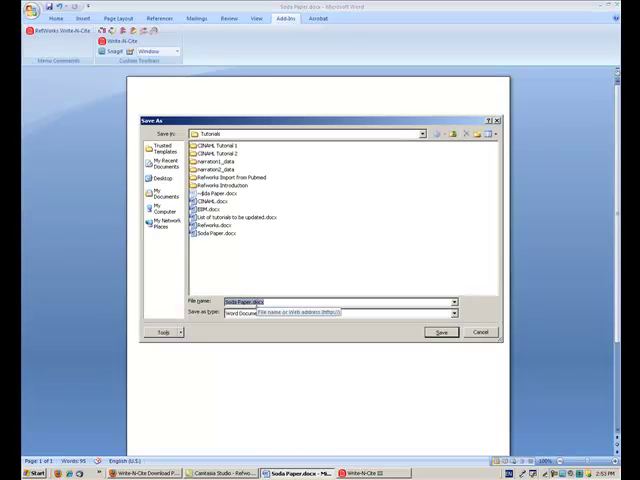
pyautogui.click(440, 332)
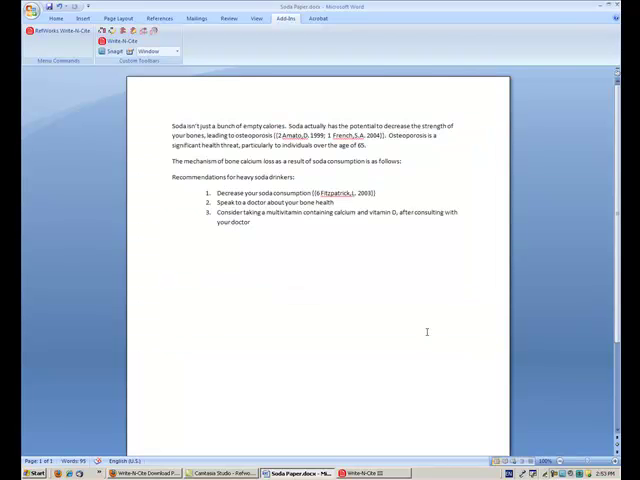
pyautogui.moveTo(346, 374)
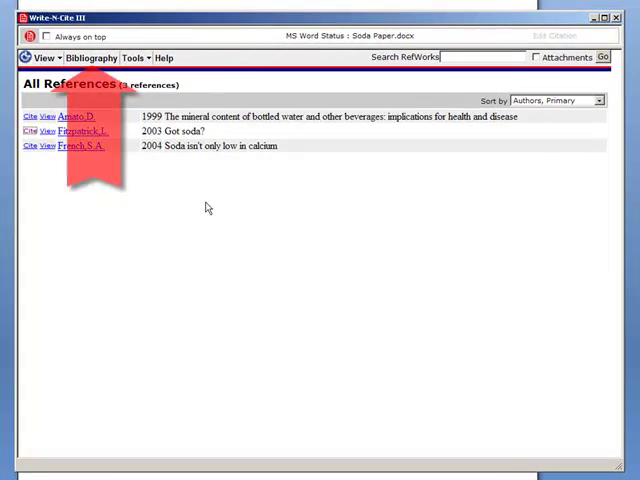
pyautogui.moveTo(96, 58)
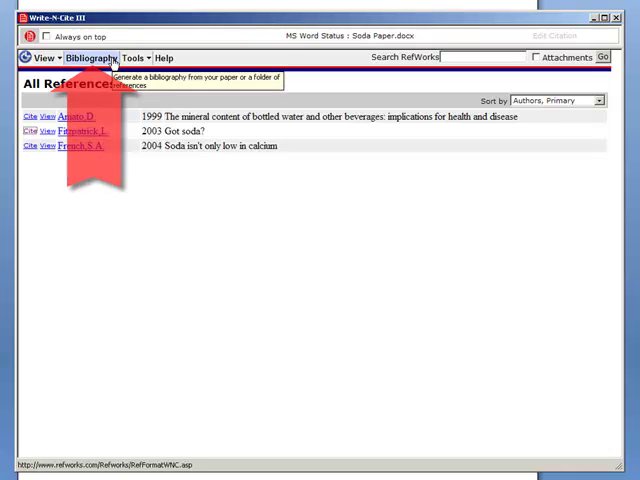
# - Create the bibliography in MLA 7th Edition style, adding a Works Cited list of three references
pyautogui.click(92, 56)
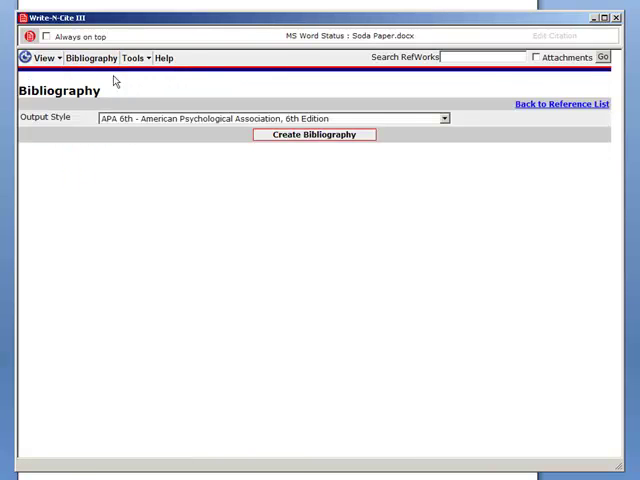
pyautogui.click(440, 118)
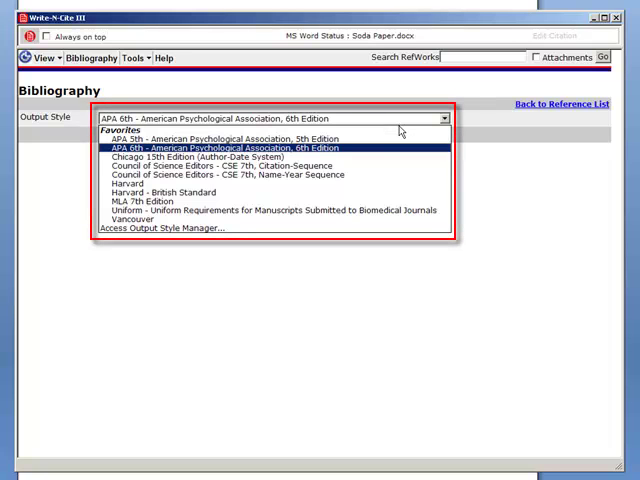
pyautogui.moveTo(400, 192)
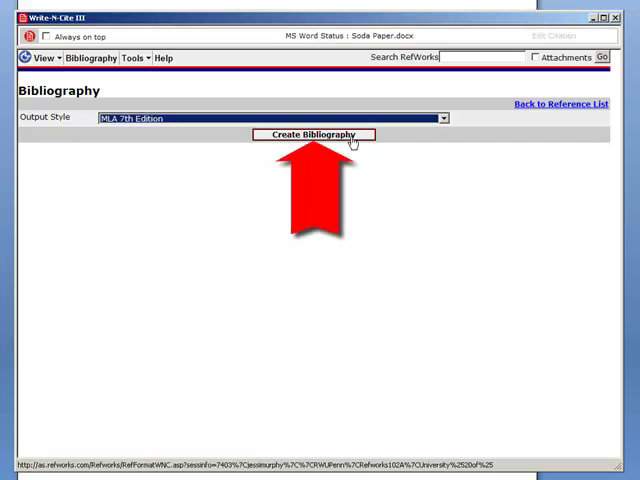
pyautogui.click(316, 134)
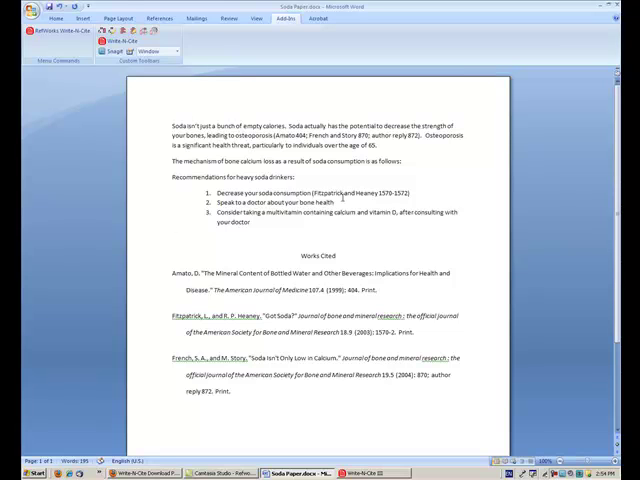
# - Save the MLA-formatted paper with its Works Cited list as a separate copy under a new name
pyautogui.click(60, 18)
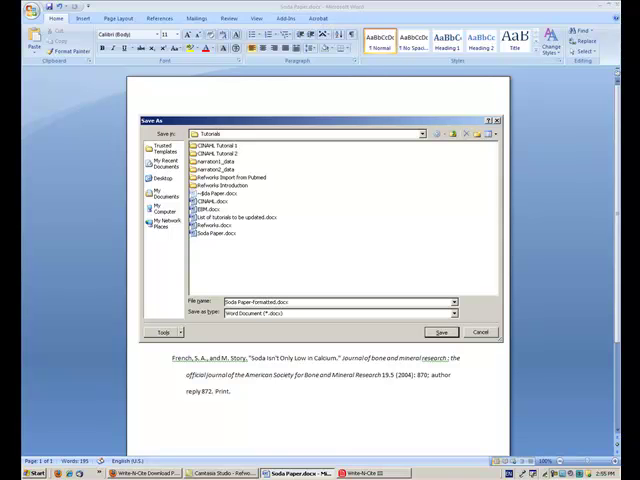
pyautogui.click(440, 332)
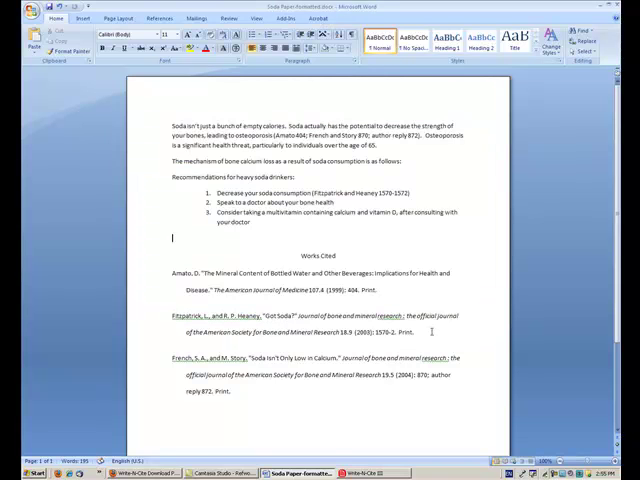